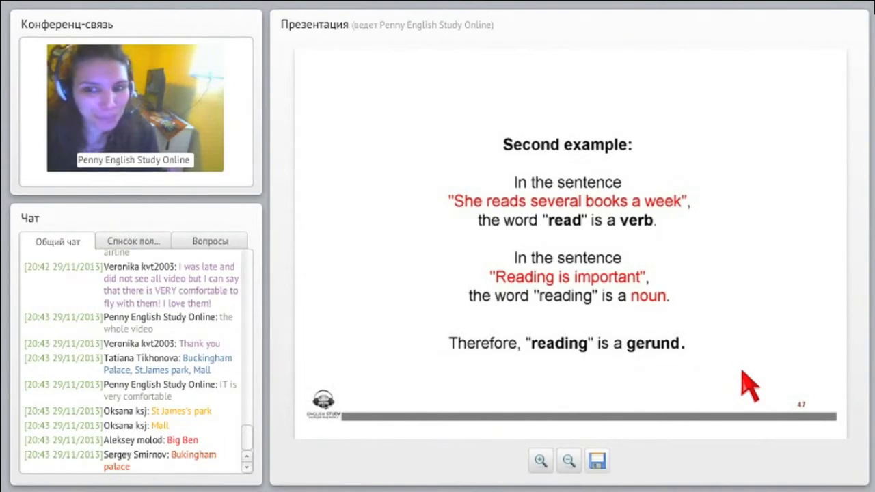
pyautogui.moveTo(693, 369)
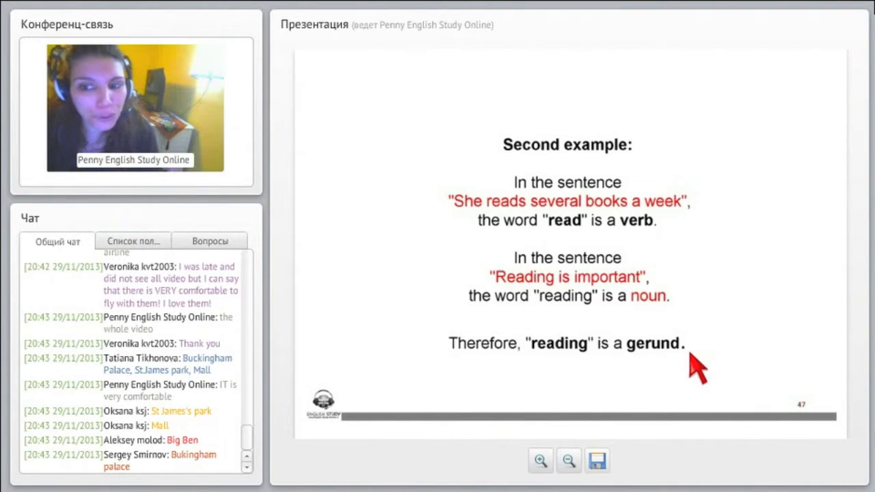
pyautogui.moveTo(653, 315)
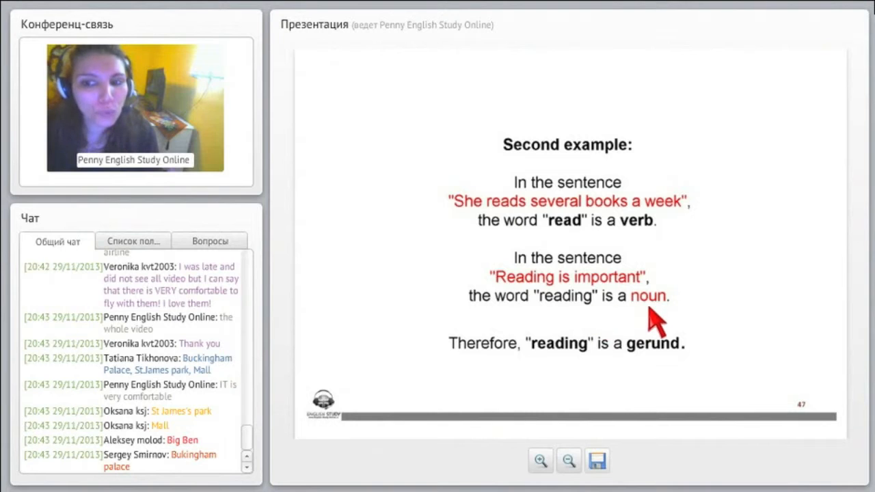
pyautogui.moveTo(482, 376)
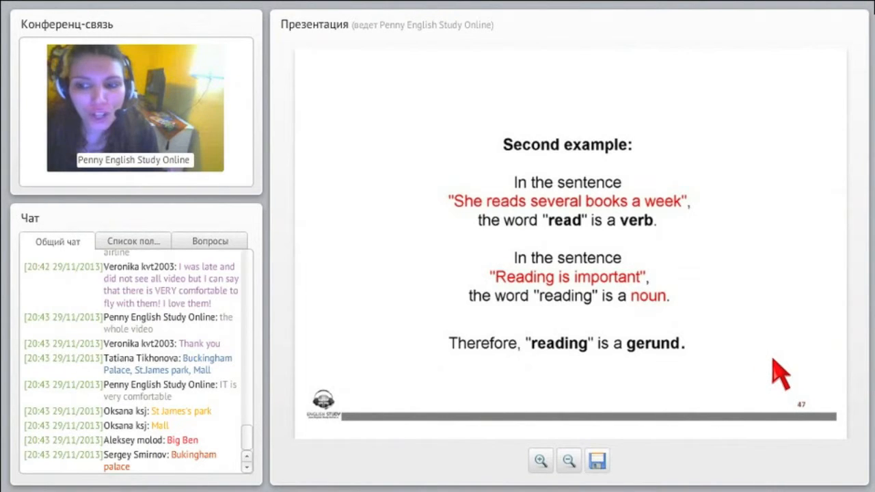
pyautogui.moveTo(526, 304)
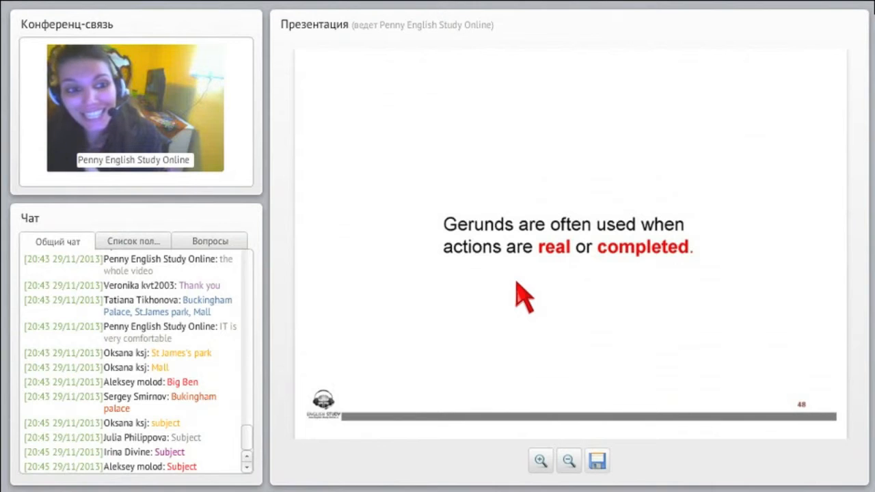
pyautogui.moveTo(465, 286)
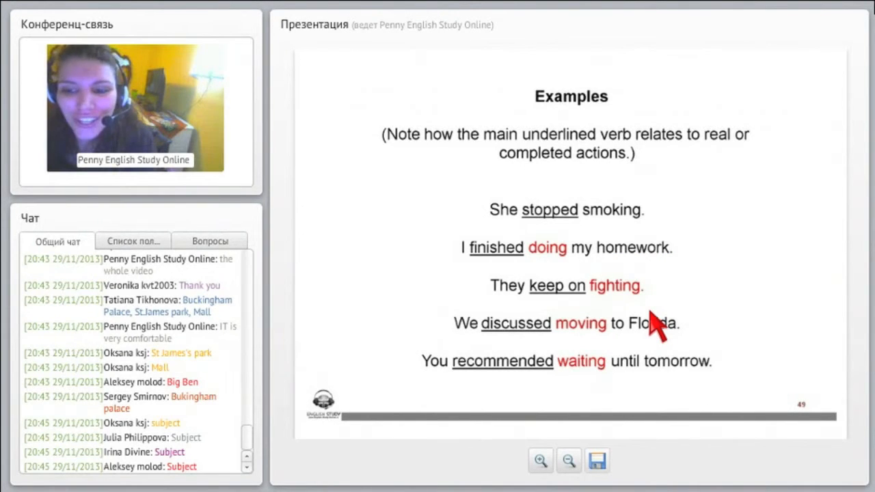
pyautogui.moveTo(492, 233)
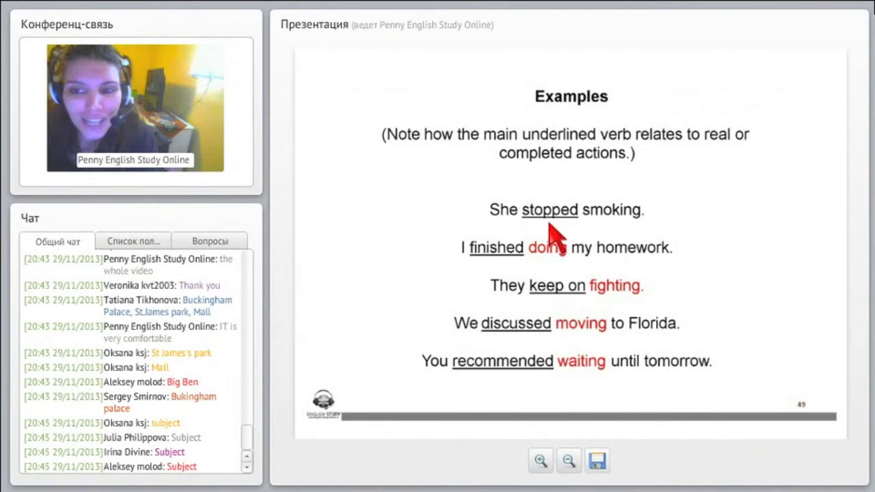
pyautogui.moveTo(611, 232)
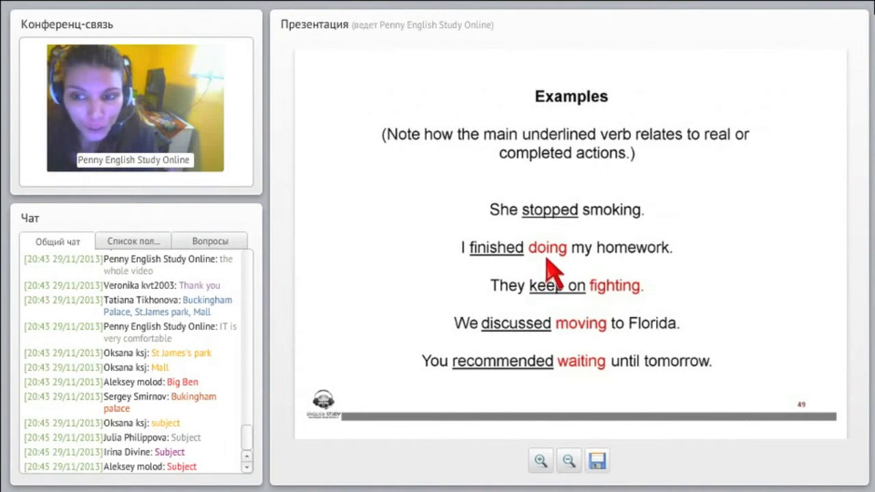
pyautogui.moveTo(673, 270)
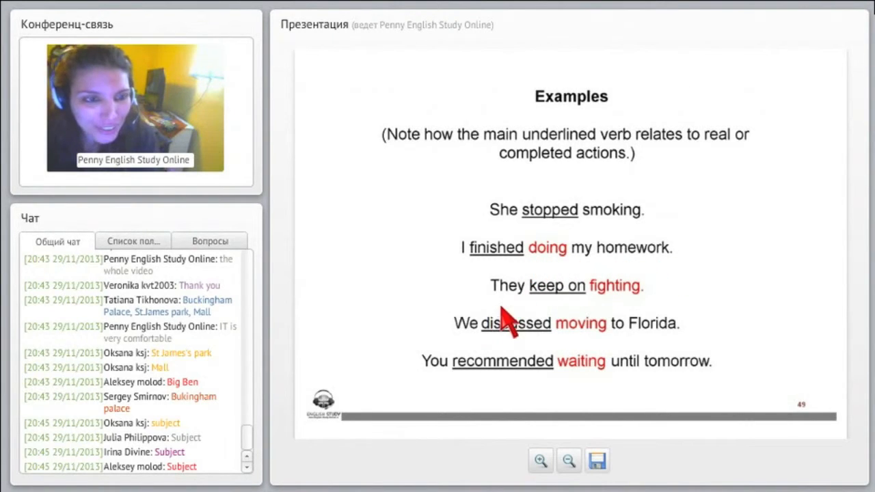
pyautogui.moveTo(618, 321)
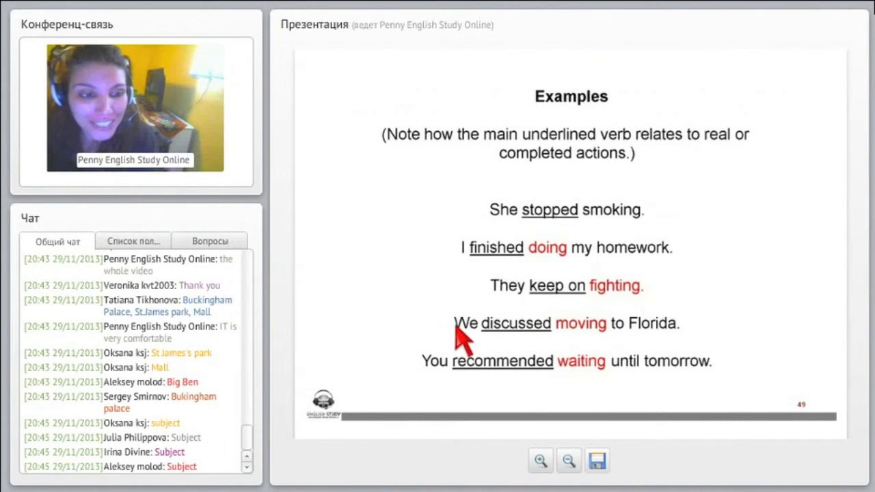
pyautogui.moveTo(600, 345)
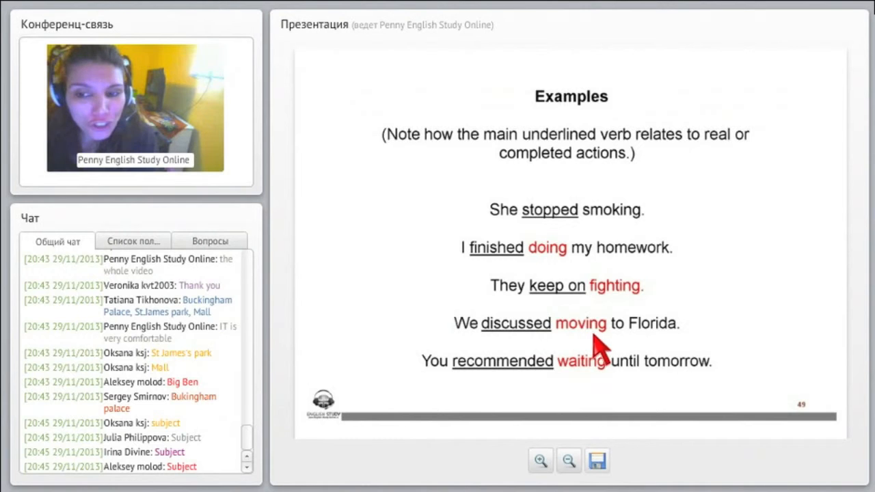
pyautogui.moveTo(648, 349)
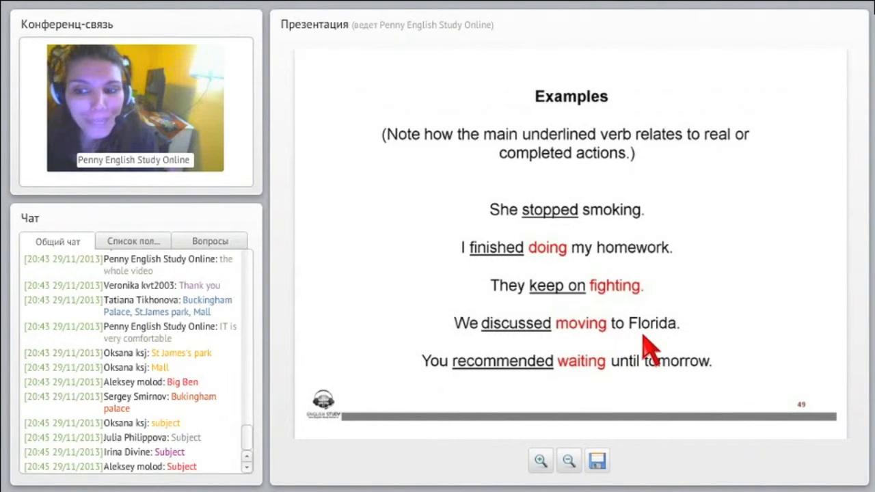
pyautogui.moveTo(376, 390)
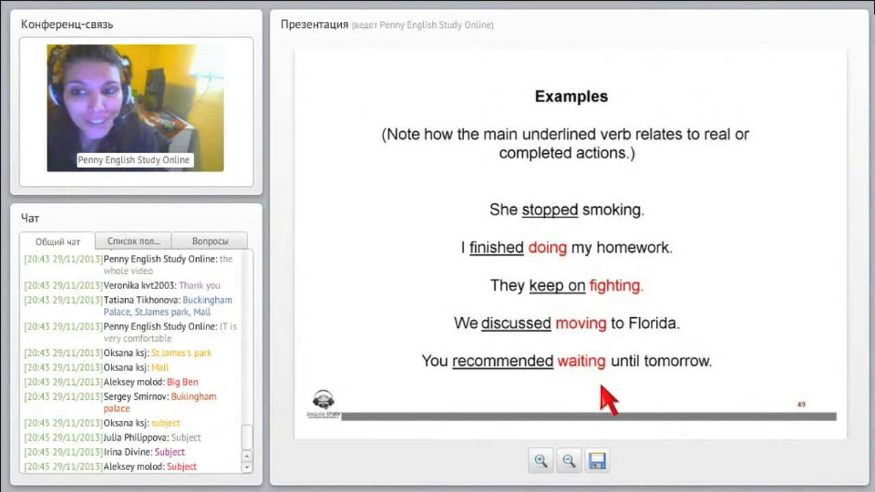
pyautogui.moveTo(677, 403)
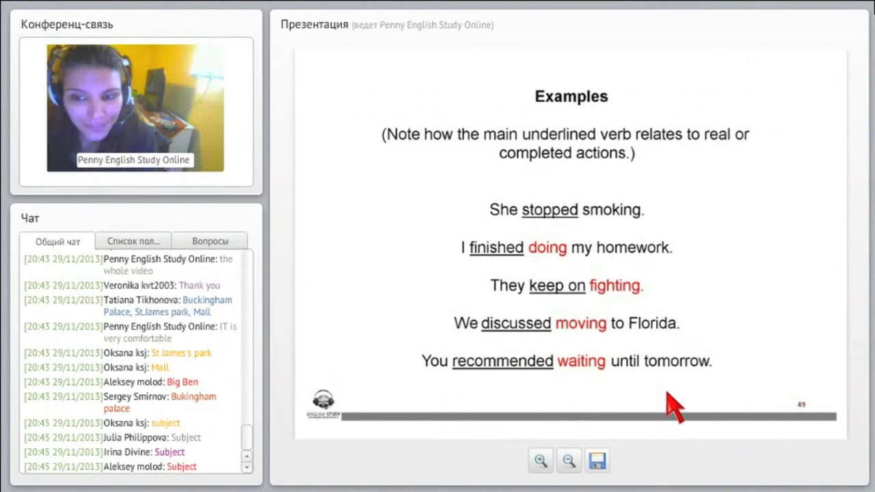